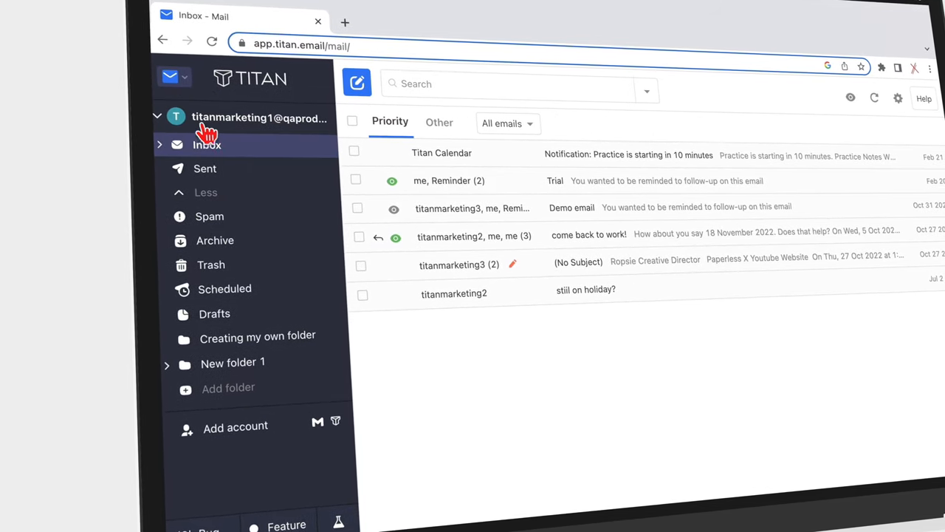
Step: Compose a 'Free courses' email announcing the free YouTube courses for all the apps
click(357, 82)
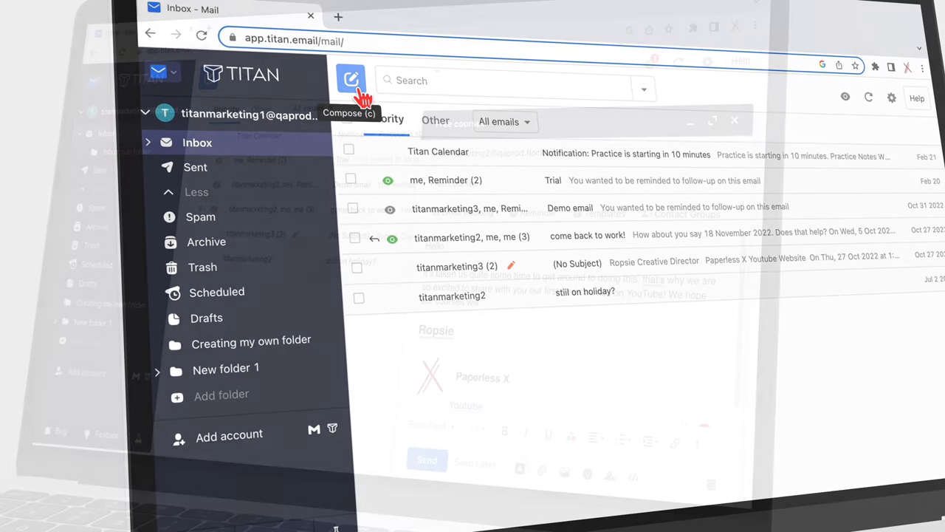
click(351, 79)
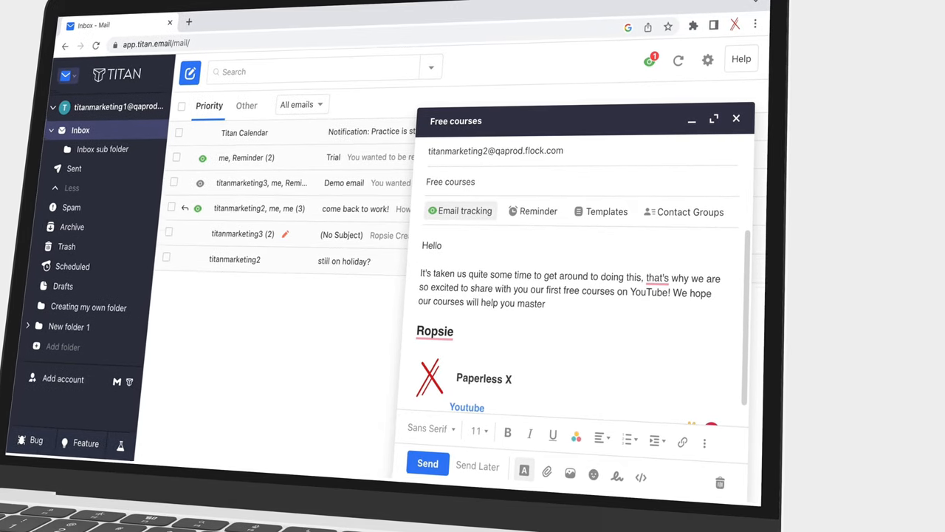
text(all the apps you)
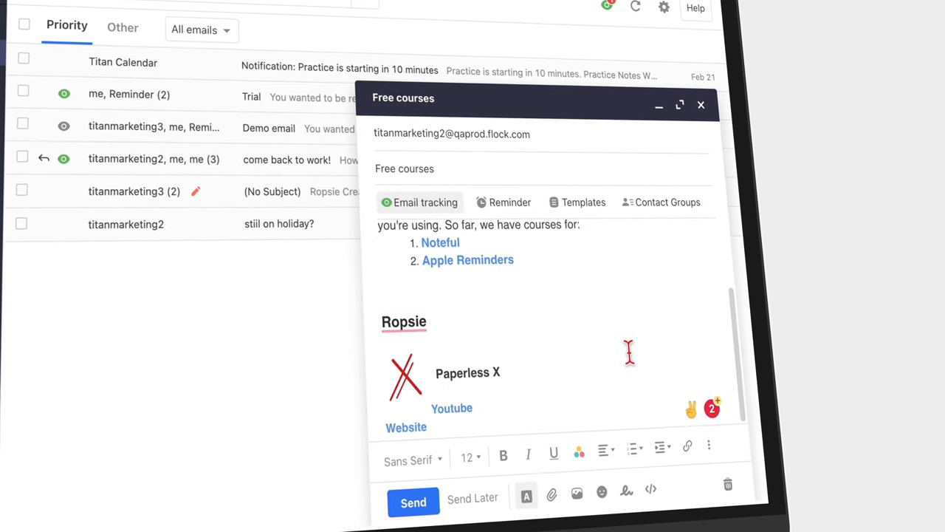
click(413, 502)
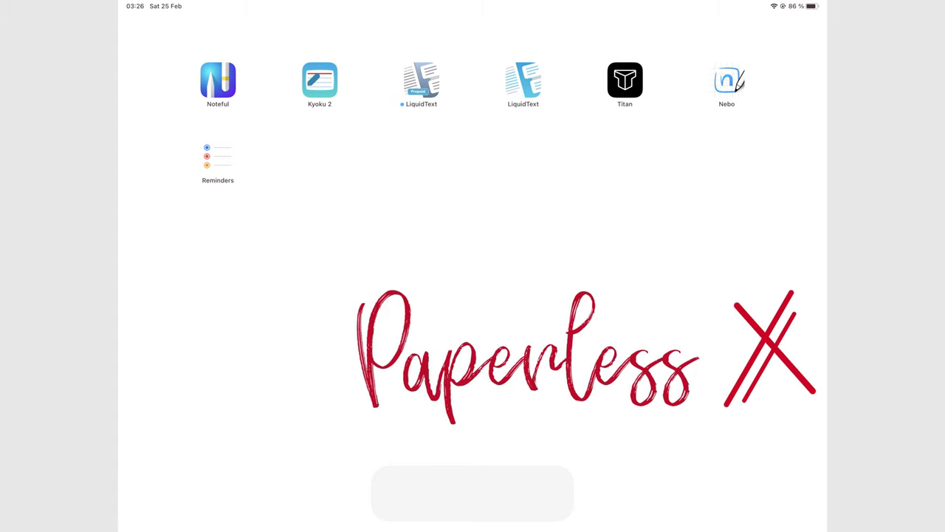
Step: Type 'Ropsie' as the recipient of a new Titan Mail message
text(Ropsie)
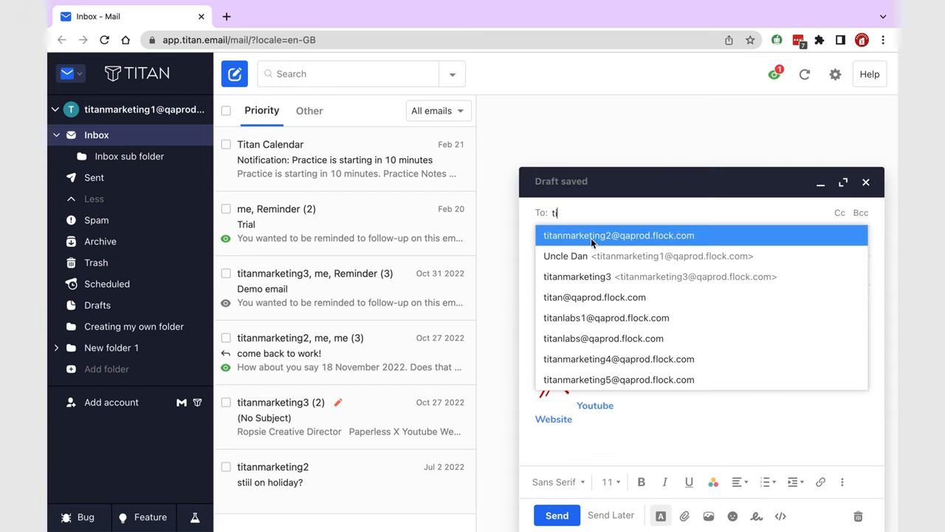
Step: Send 'Free courses on Paperless Humans' to two recipients, saying free app courses are available
click(618, 235)
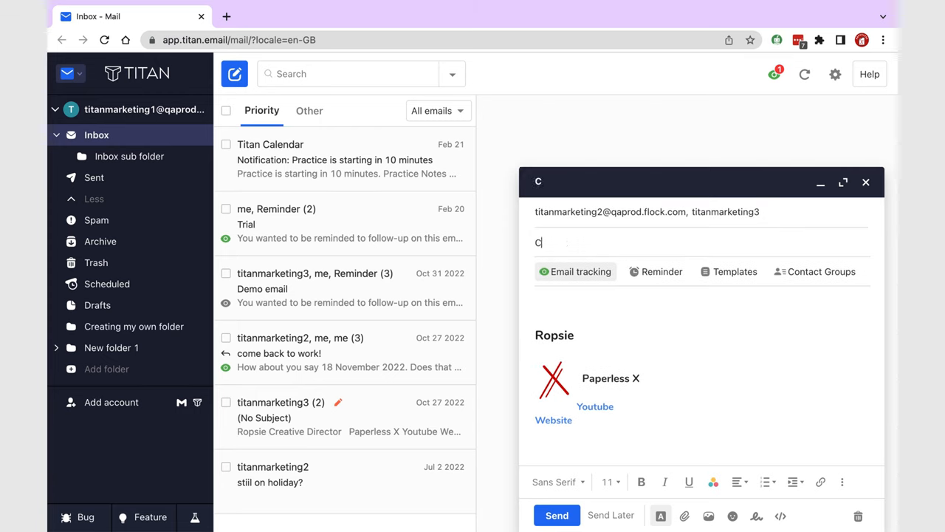
text(Free courses on Paperless Humans)
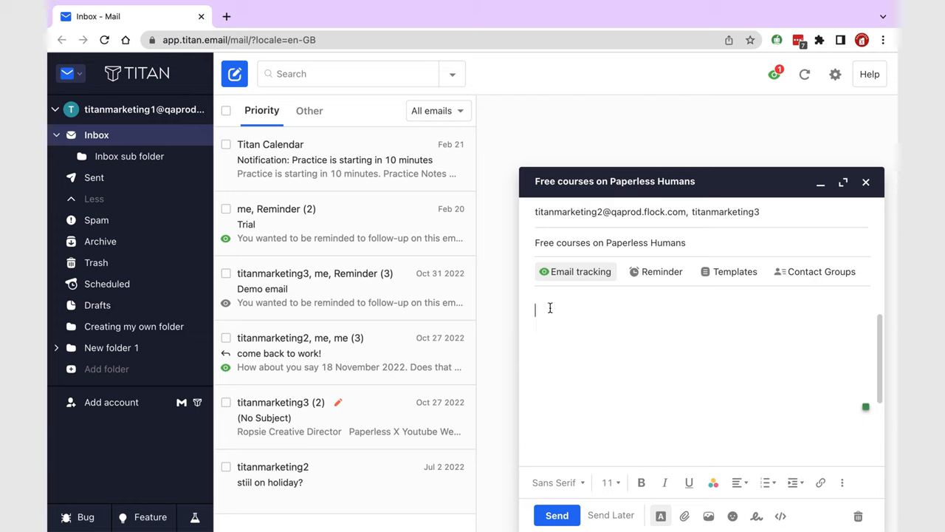
text(Hello, Fantastic one!)
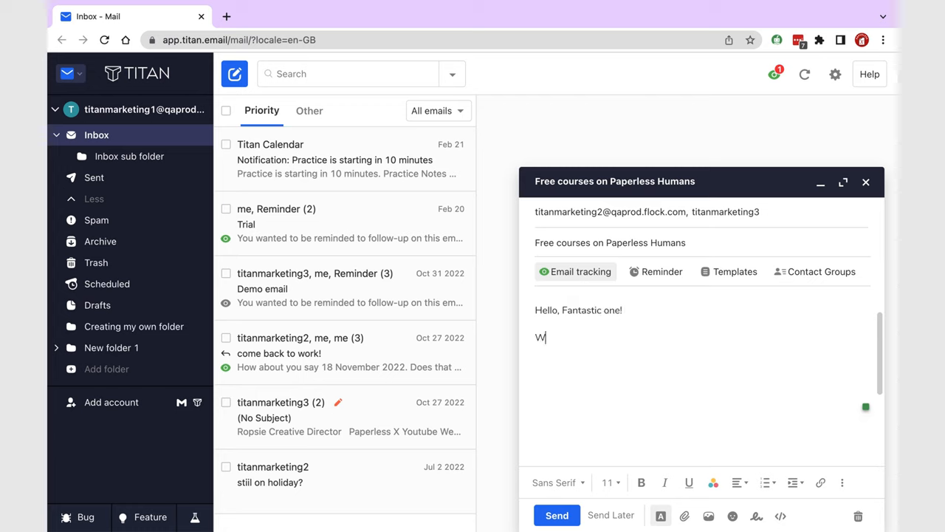
text(e now have free courses on different apps ()
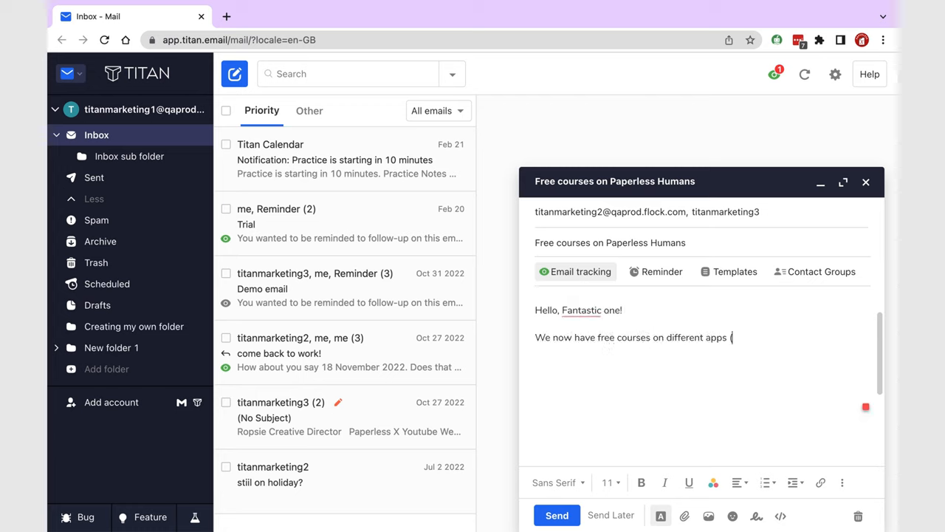
text((the list will grow over time) on Paperless Humans.)
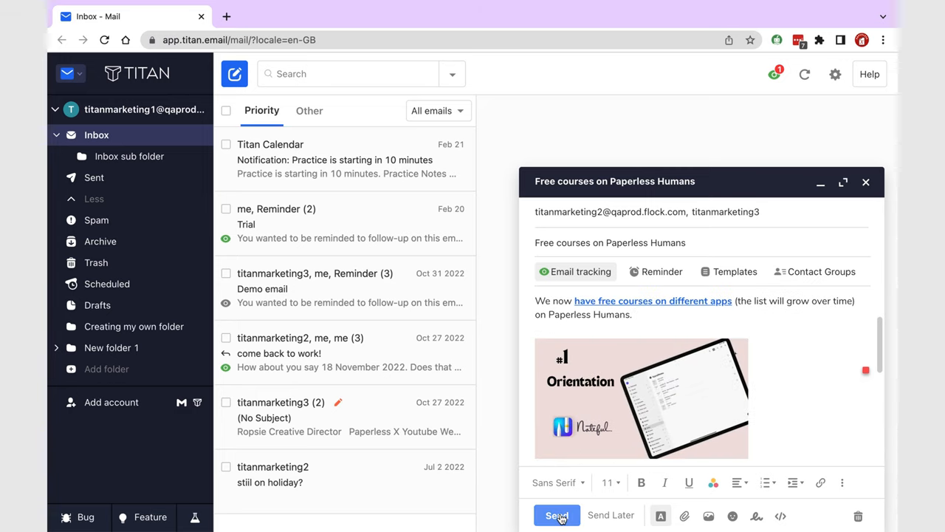
click(556, 514)
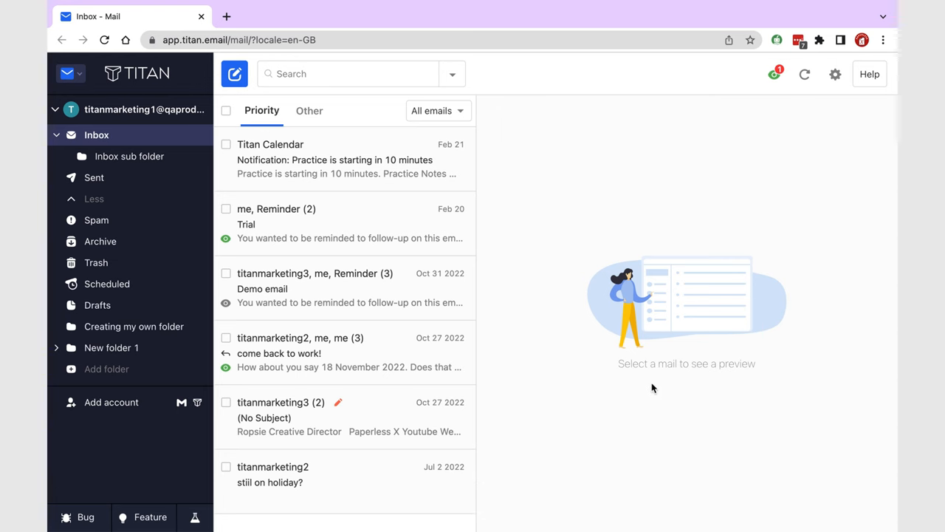
Step: Review the Read Receipts list of opened emails, then show the Other inbox messages
click(774, 73)
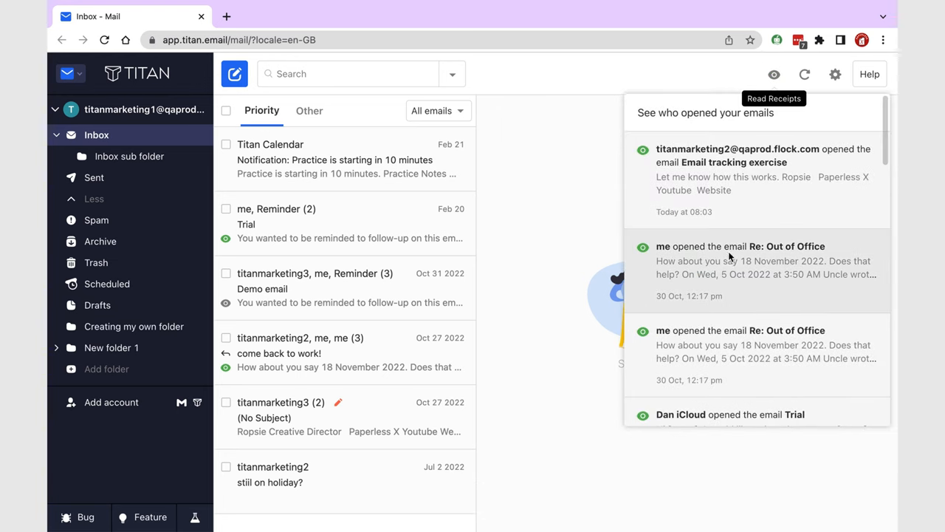
scroll(down, 3)
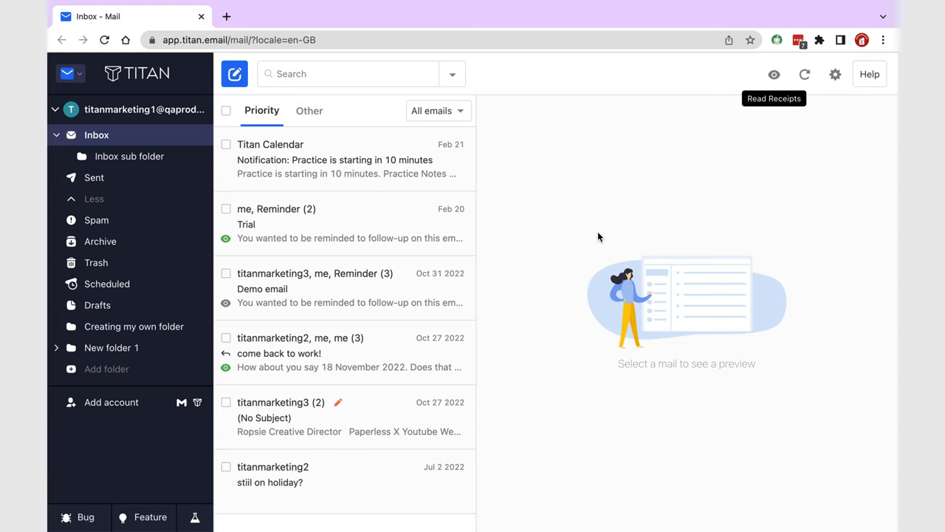
click(309, 110)
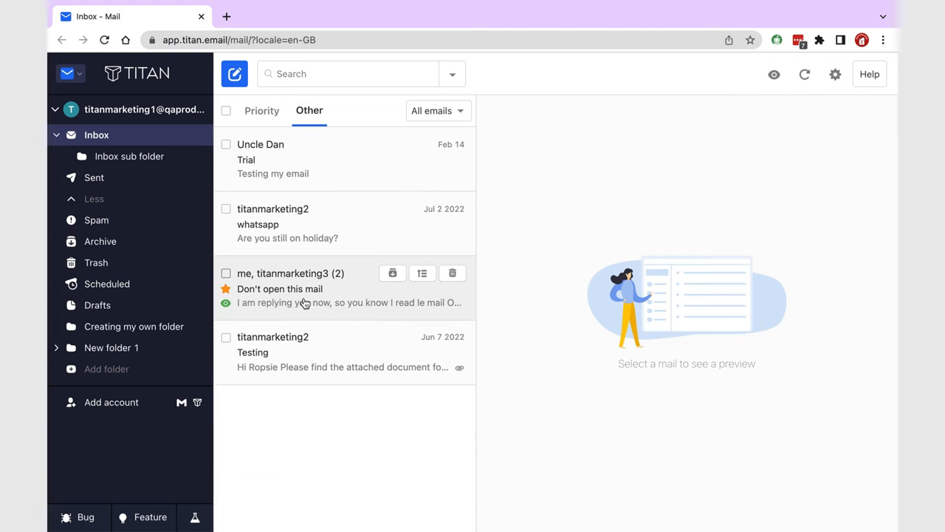
Step: Open 'Don't open this mail' and set a follow-up reminder for 28 February at 3:00 PM
click(291, 288)
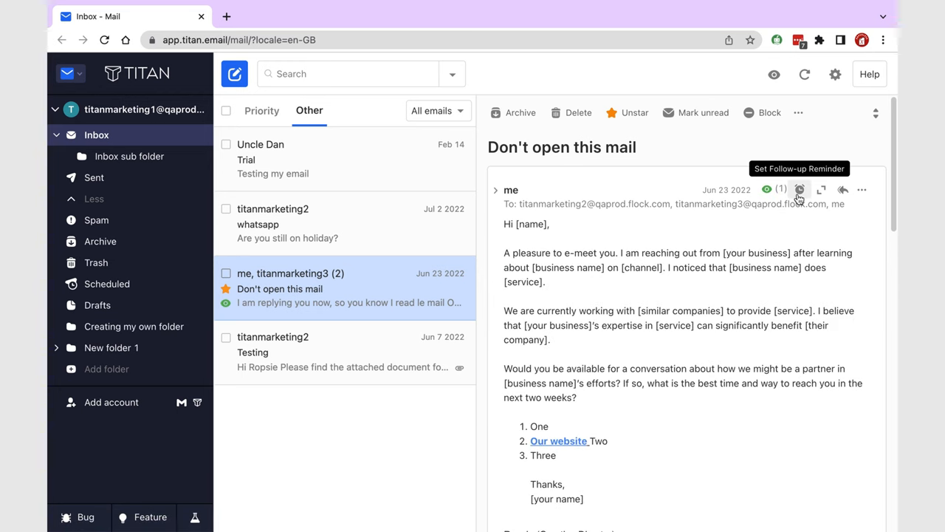
click(798, 190)
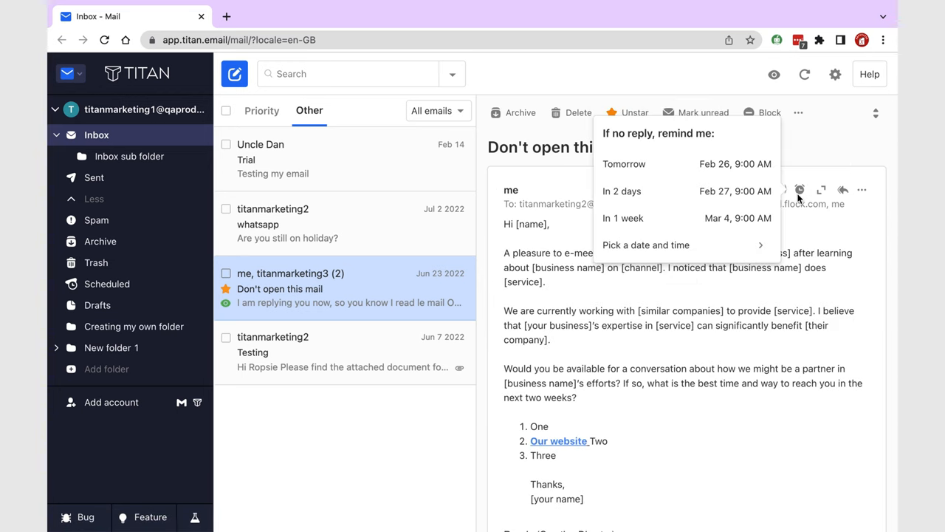
click(645, 244)
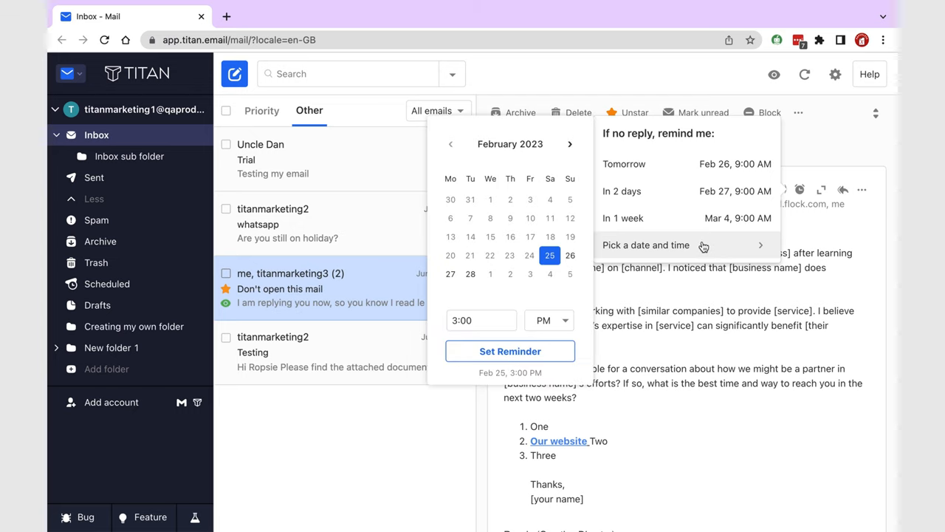
click(471, 274)
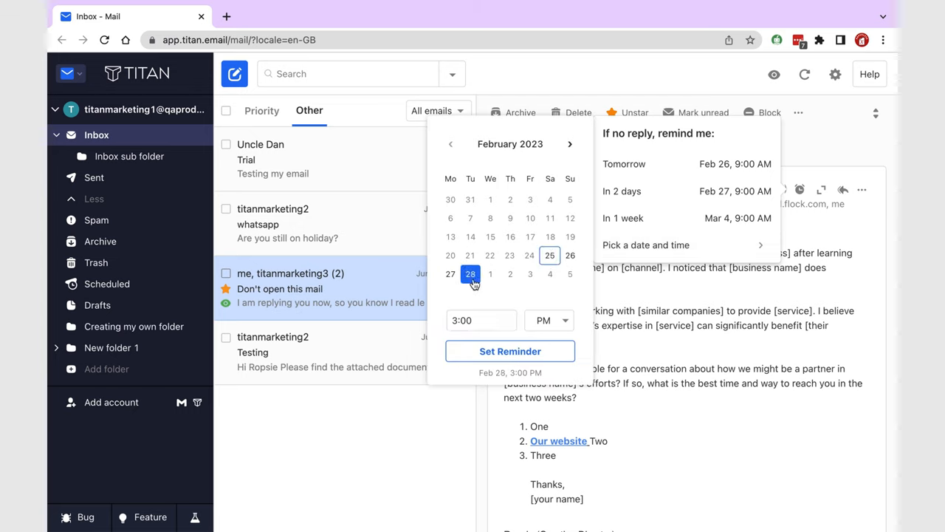
click(481, 319)
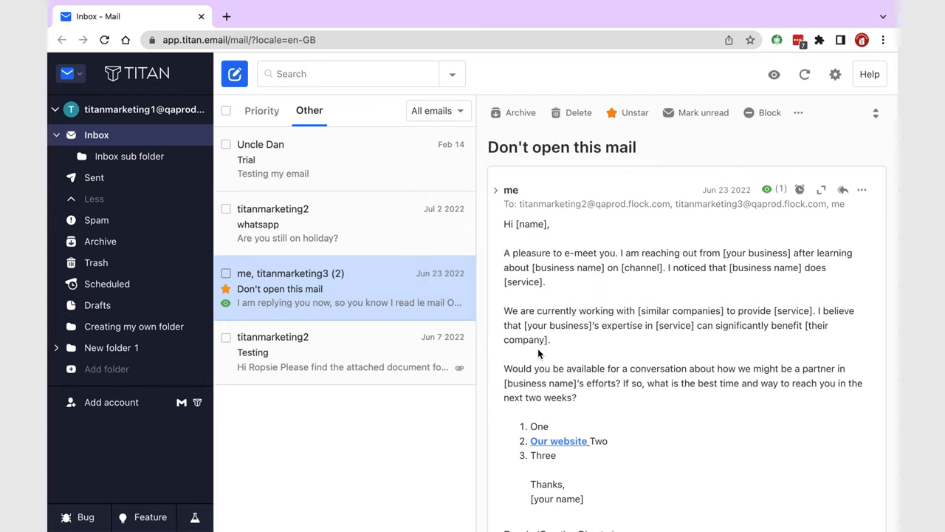
mouse_move(800, 190)
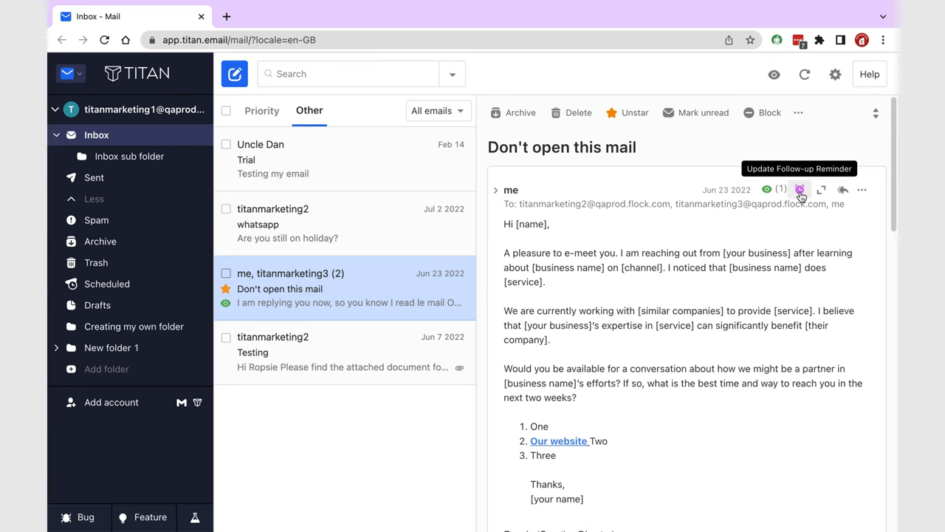
Step: Show the sent 'Free courses on Paperless Humans' email and its reminder from the Sent folder
click(799, 190)
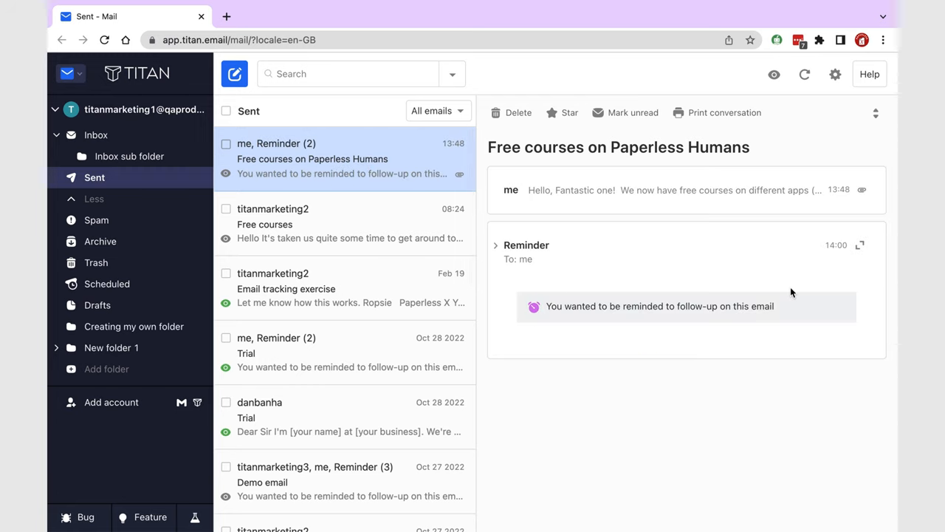
mouse_move(681, 327)
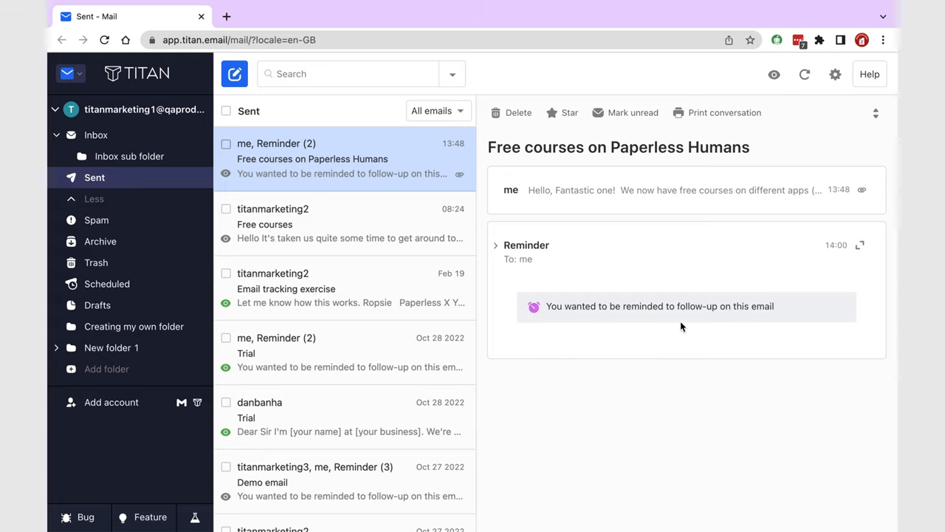
mouse_move(555, 324)
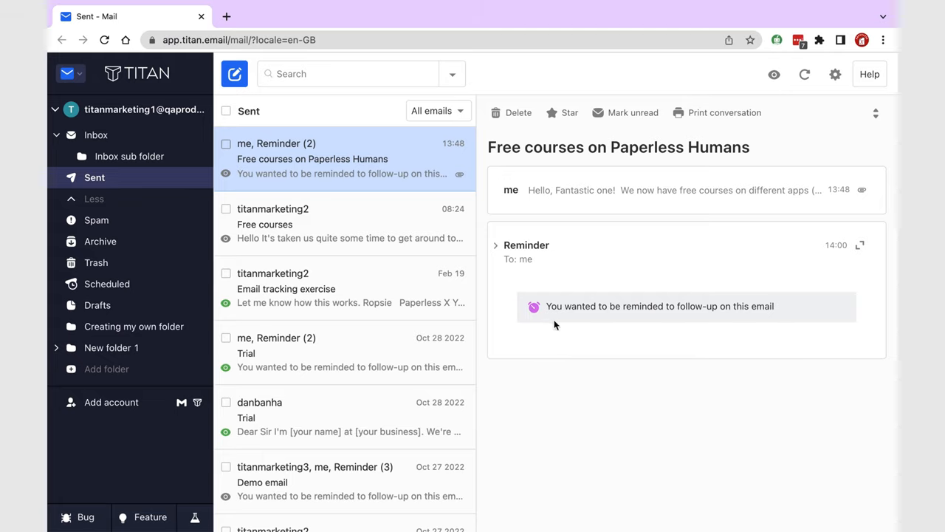
click(71, 74)
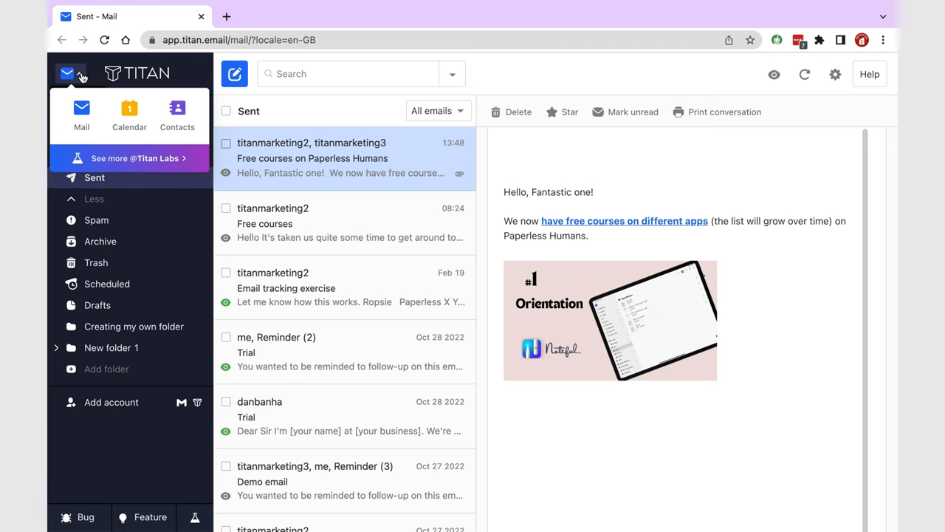
mouse_move(129, 114)
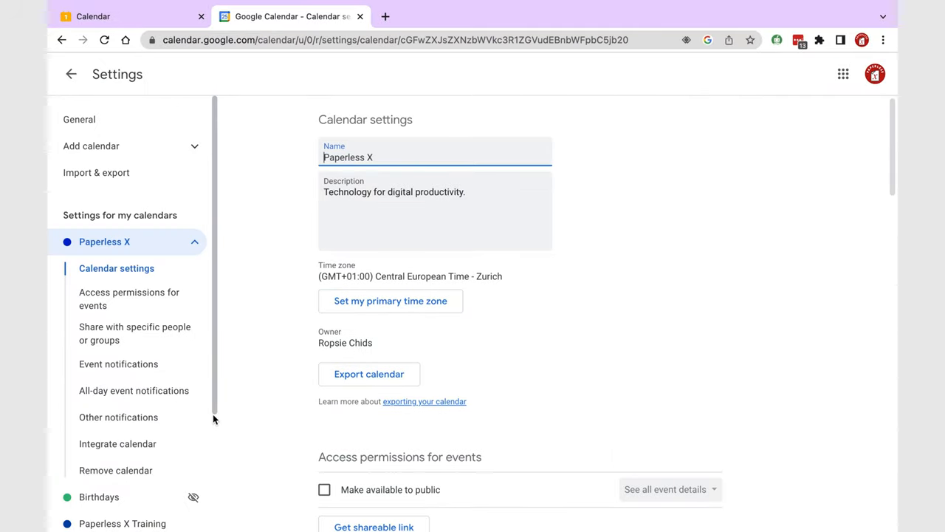
Step: Copy the Paperless X calendar's secret iCal address from the Integrate calendar settings
scroll(down, 3)
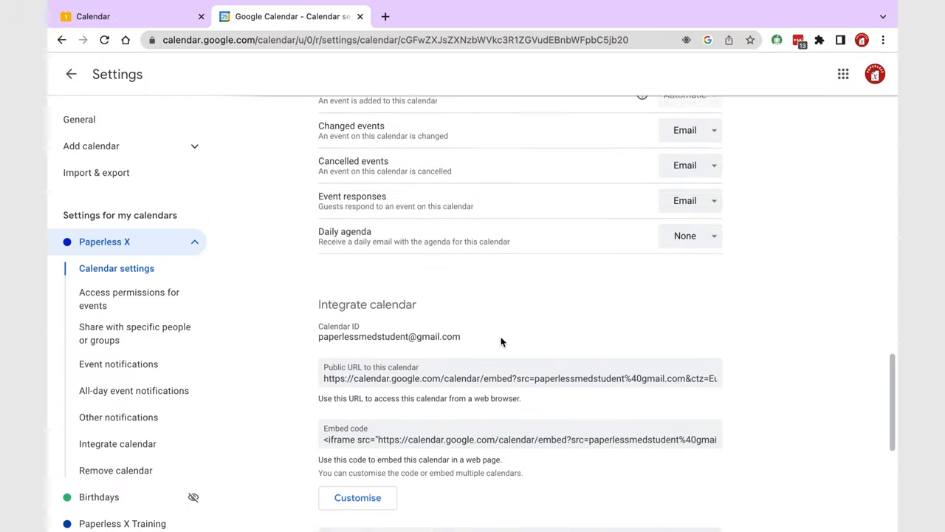
scroll(down, 3)
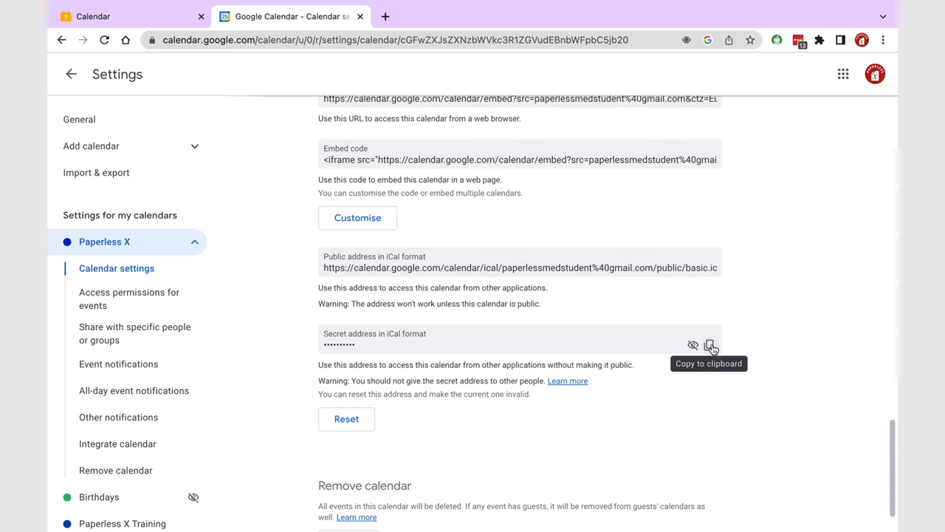
click(709, 344)
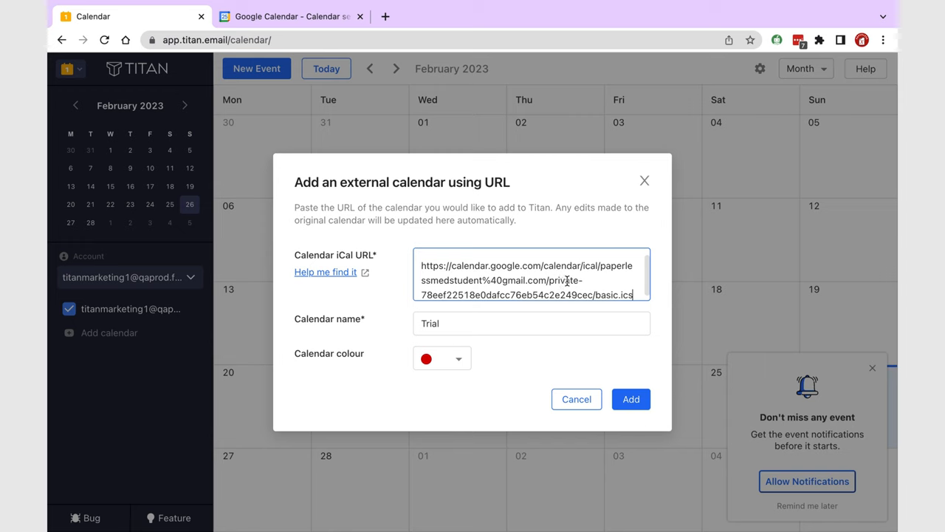
Step: Add the copied iCal URL as the red external calendar 'Trial'
click(631, 399)
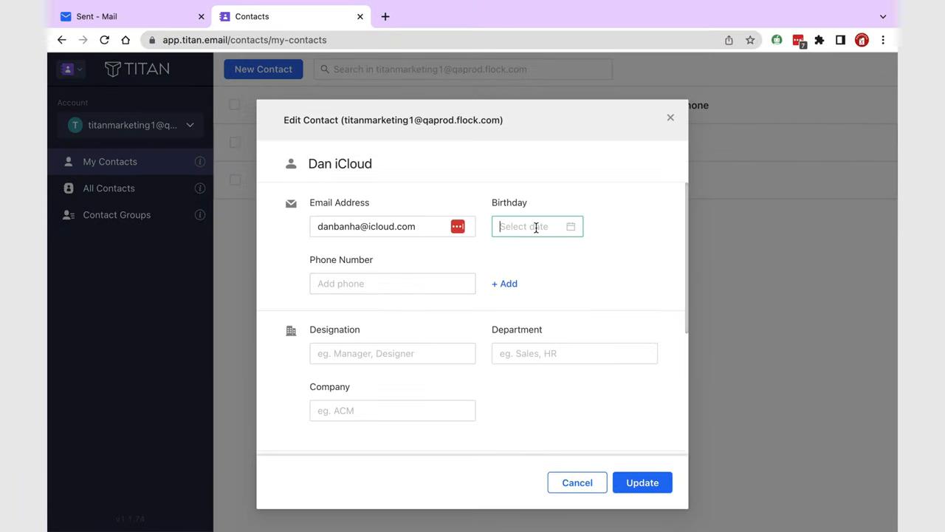
Step: Give two contacts birthdays, Creative designation and department, Paperless X company, and notes
click(537, 226)
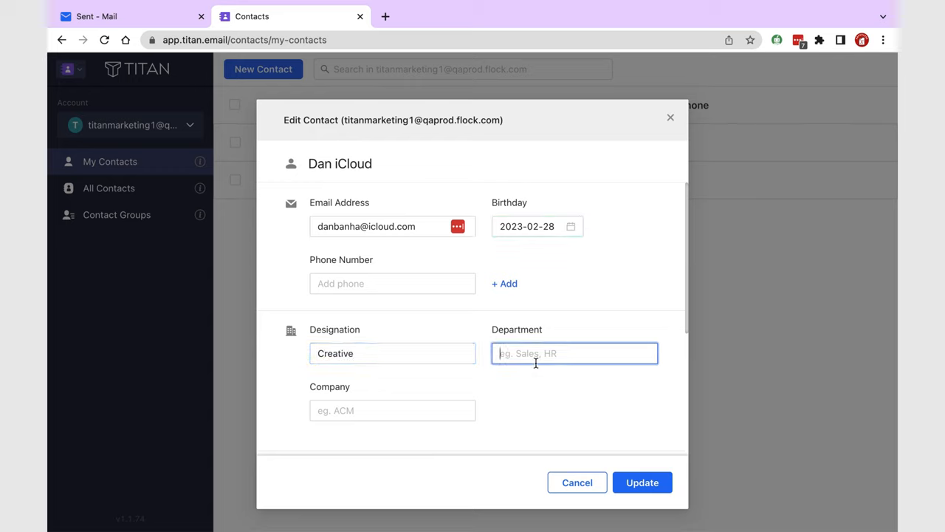
text(Creative)
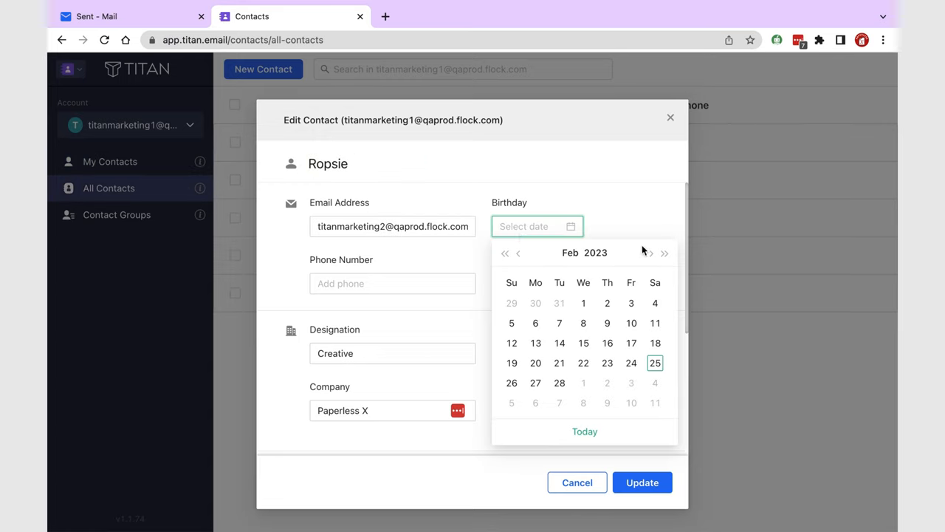
click(664, 253)
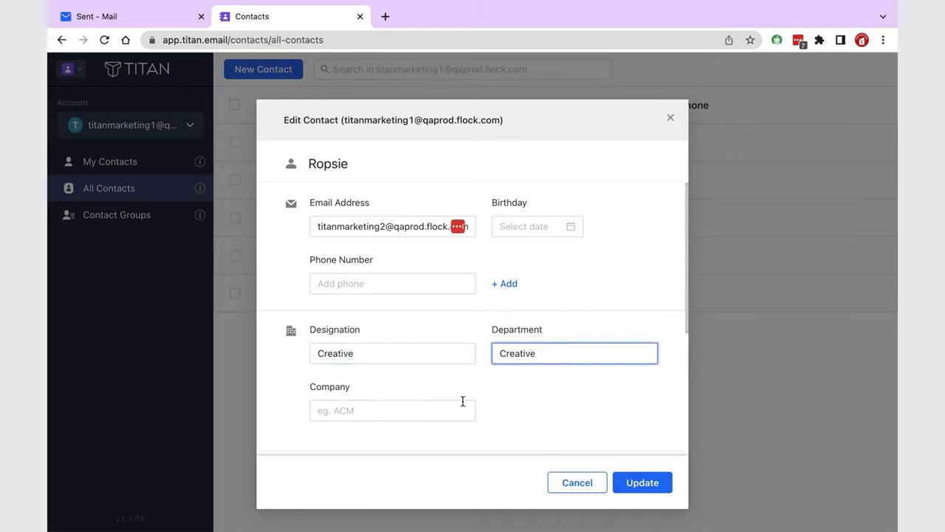
text(Paperless X)
text(See what)
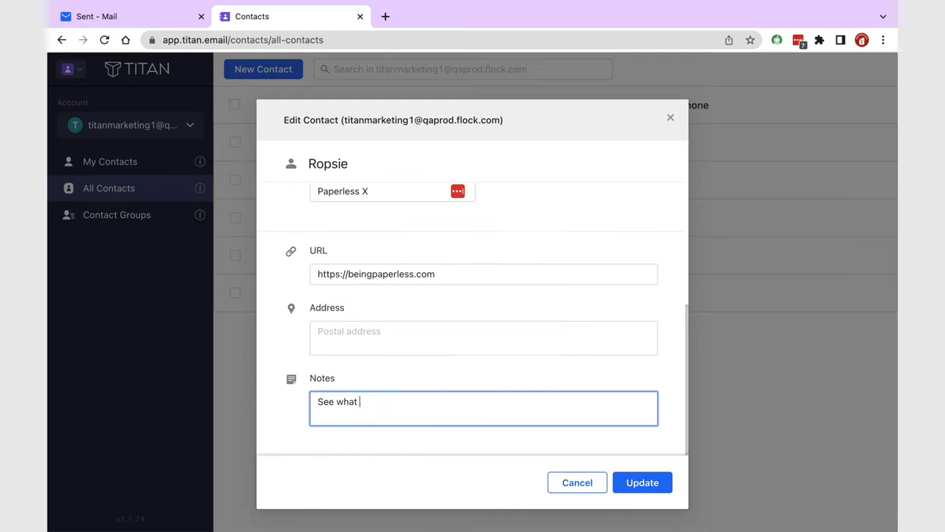
text(happens)
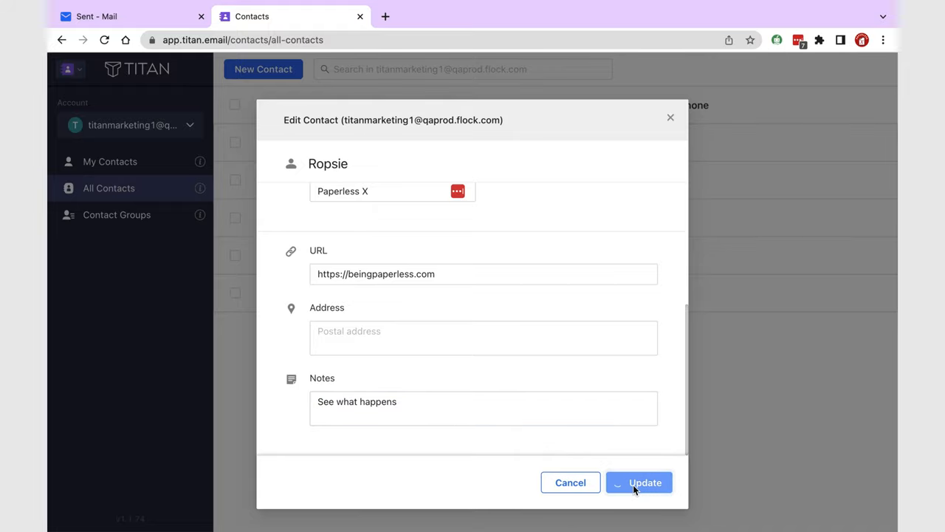
click(639, 482)
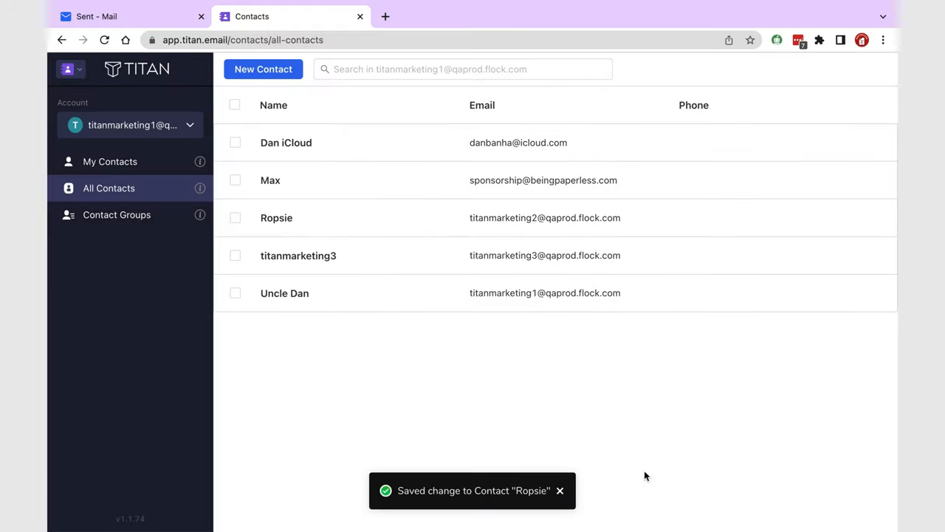
click(286, 142)
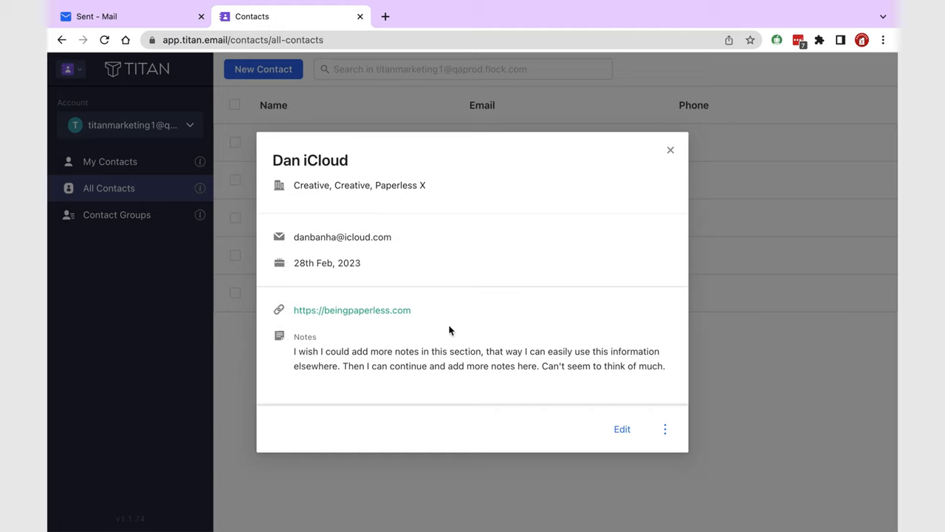
mouse_move(362, 364)
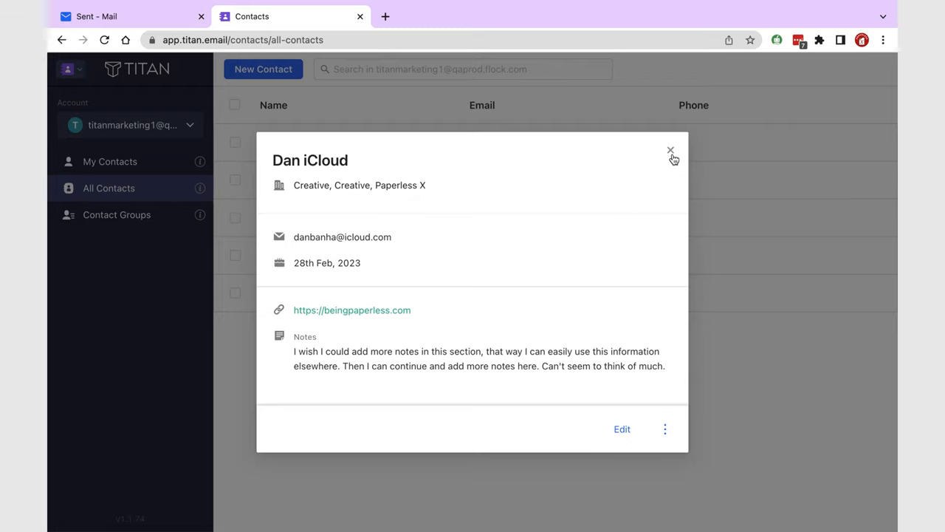
click(670, 150)
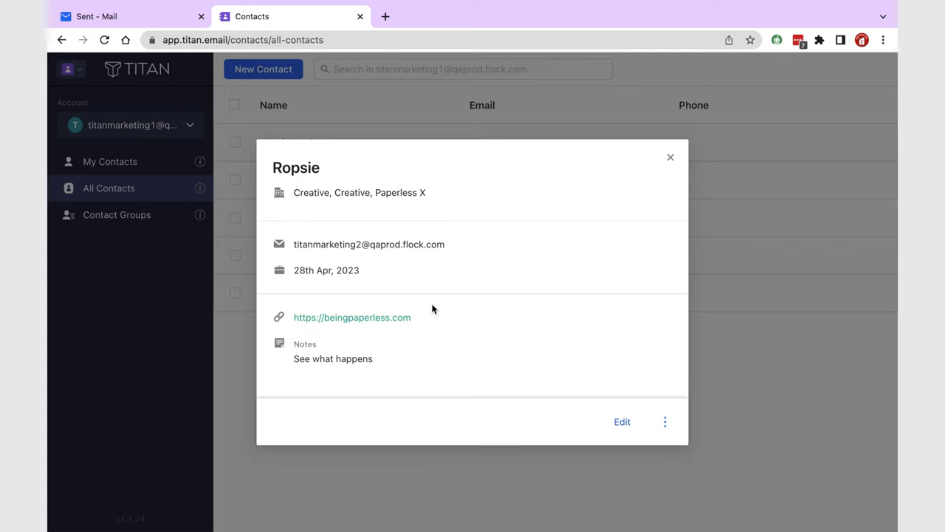
click(671, 157)
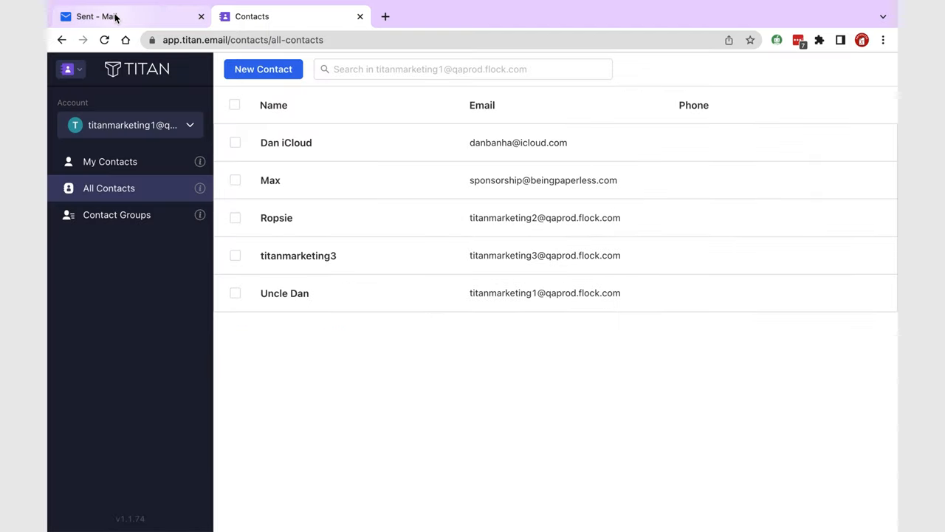
Step: Switch to the Sent - Mail tab and scroll through the 'Free courses on Paperless Humans' email
click(96, 16)
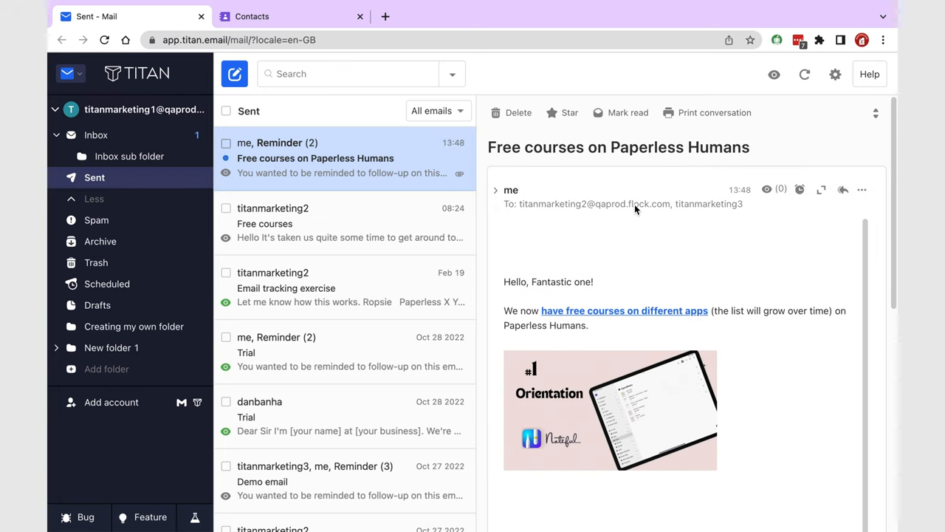
scroll(down, 3)
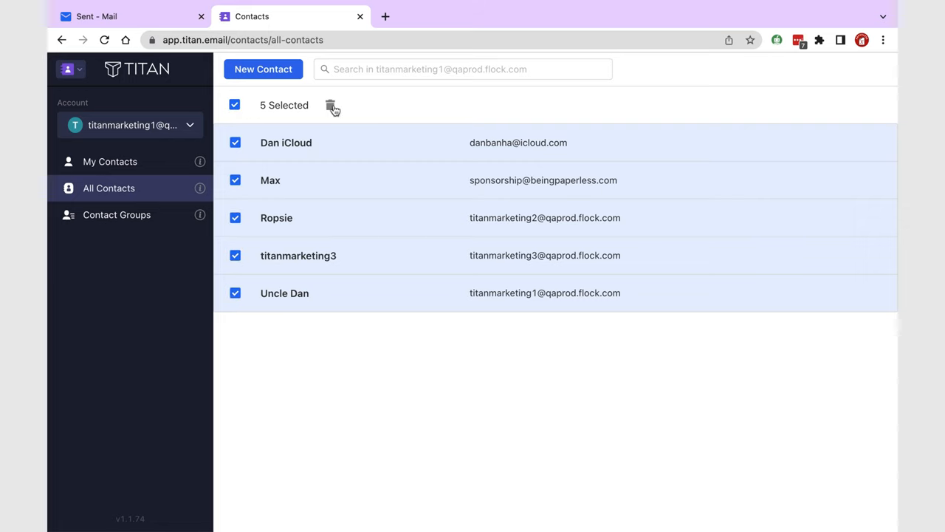
mouse_move(609, 127)
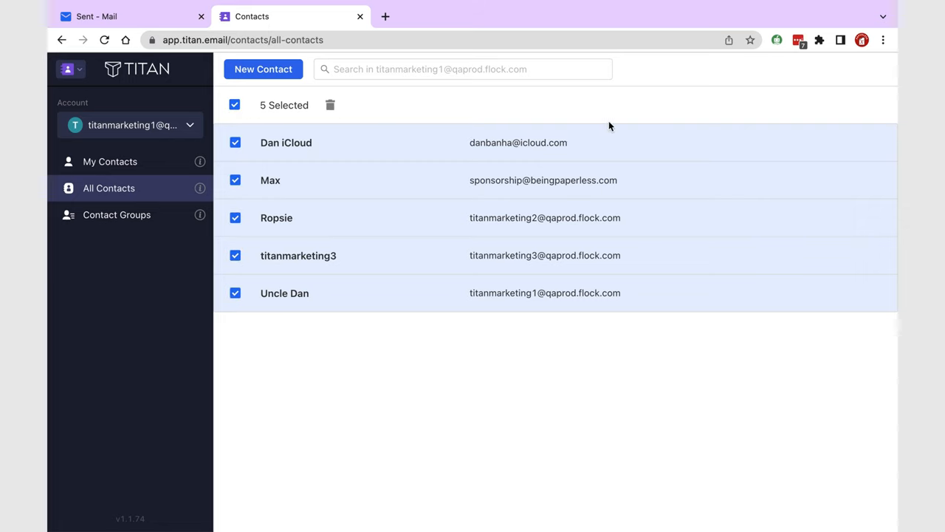
mouse_move(846, 148)
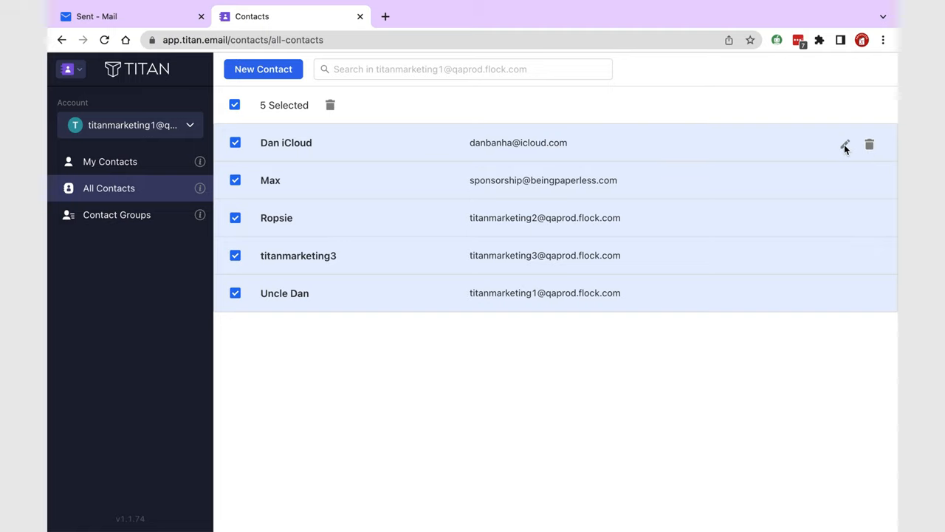
Step: Open Dan iCloud's contact edit form and scroll through its saved birthday, designation, department and company
click(845, 144)
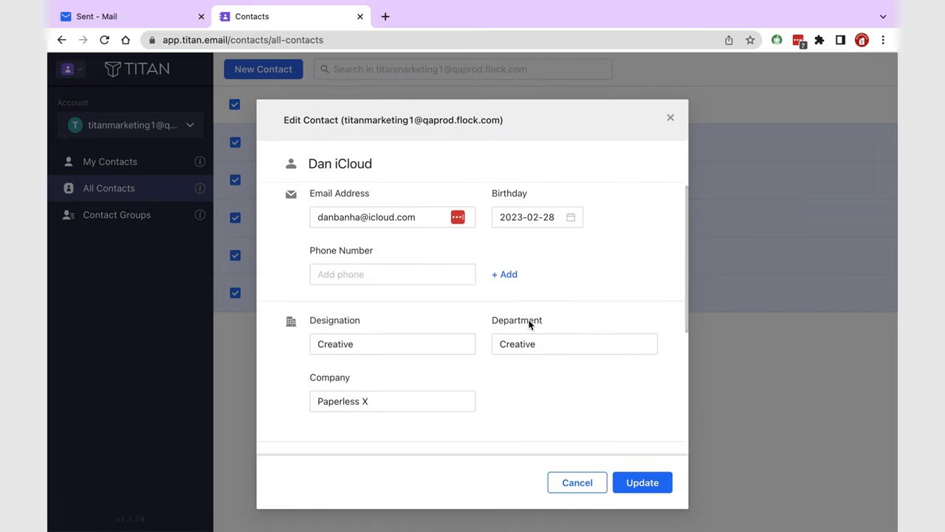
scroll(down, 3)
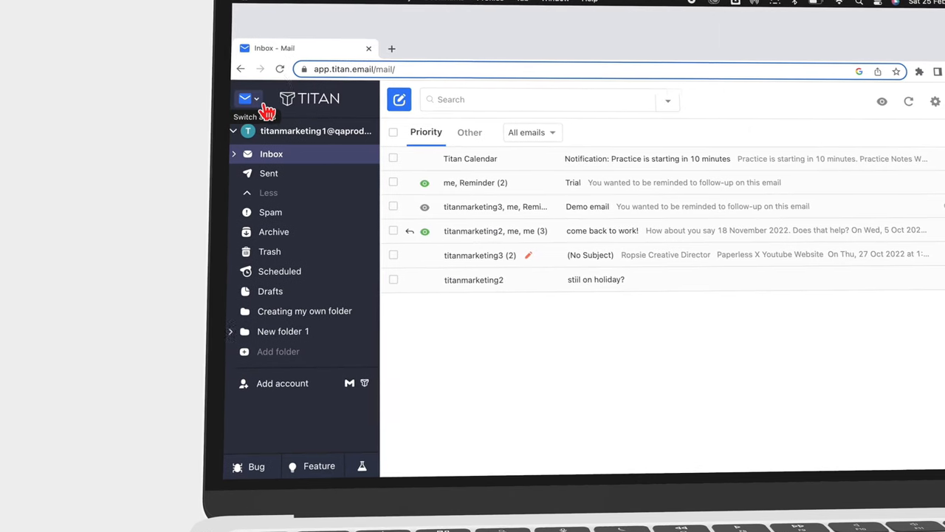
Step: Start a new email addressed to titanmarketing2 with the Ropsie Paperless X signature
click(256, 98)
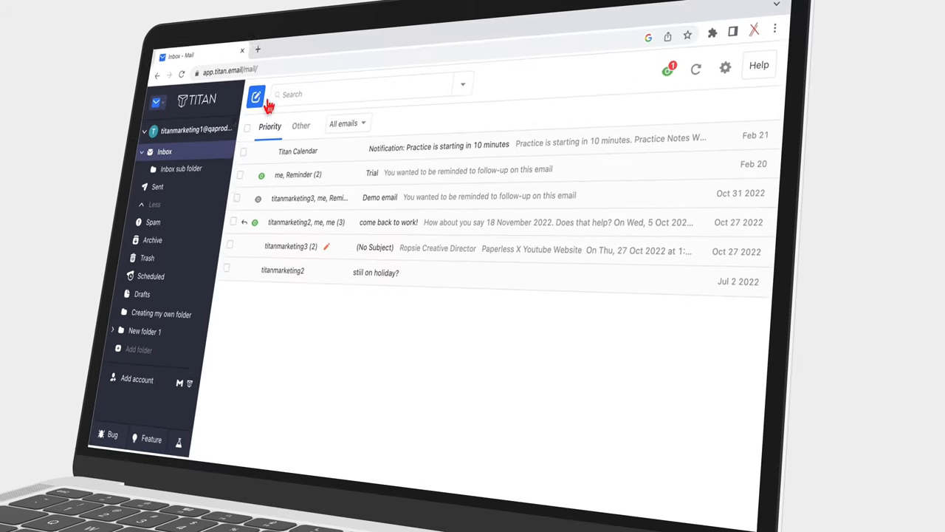
click(256, 96)
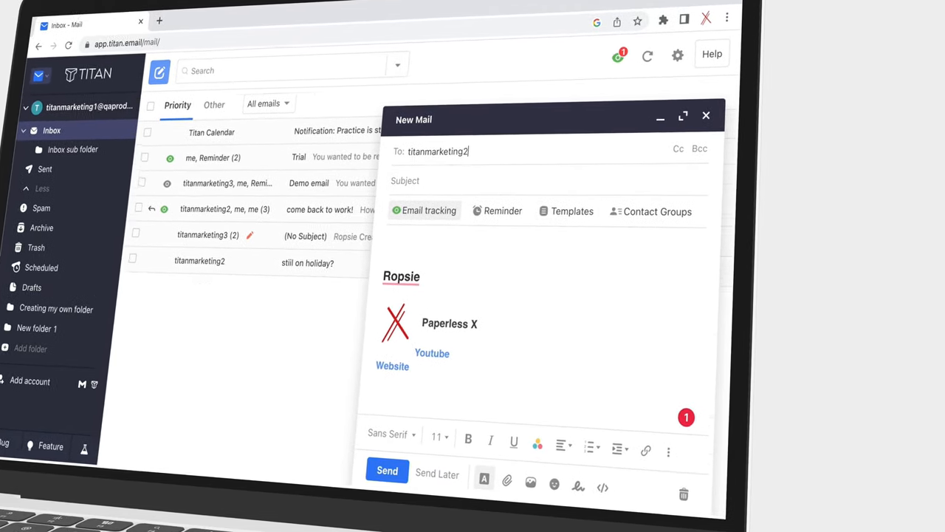